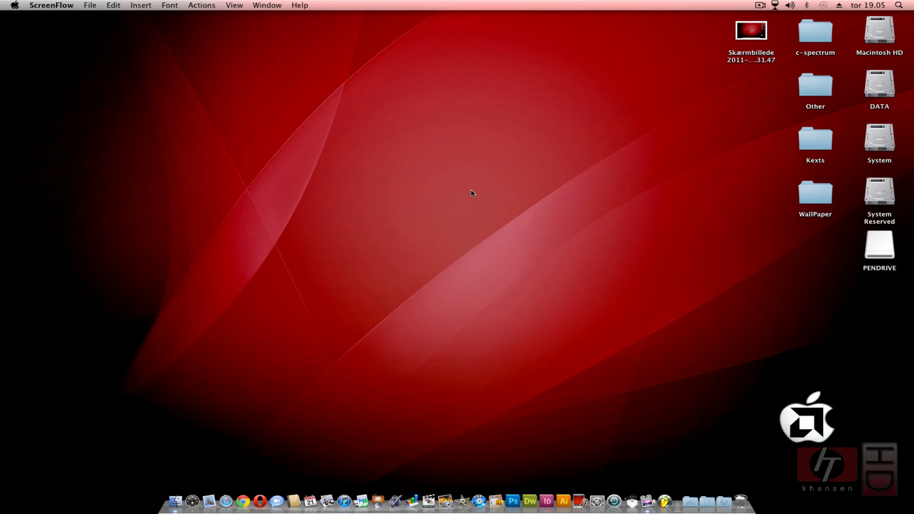
mouse_move(625, 429)
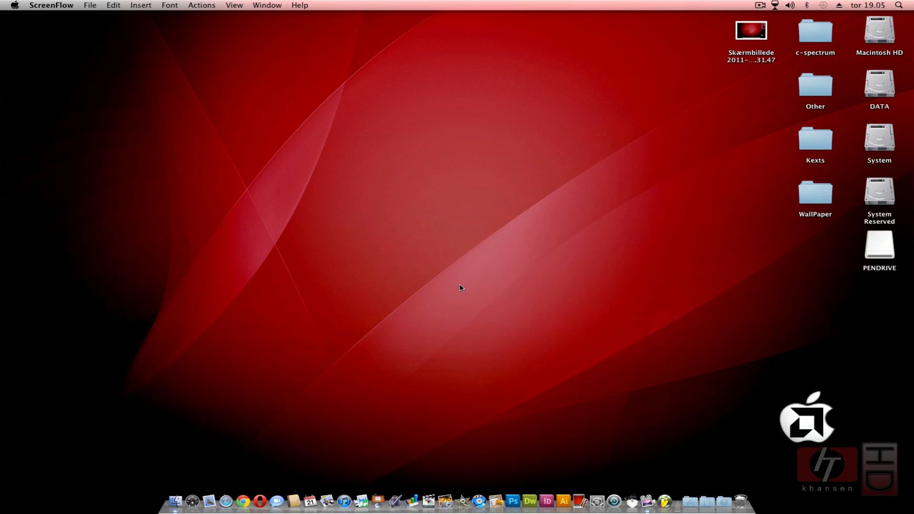
mouse_move(474, 277)
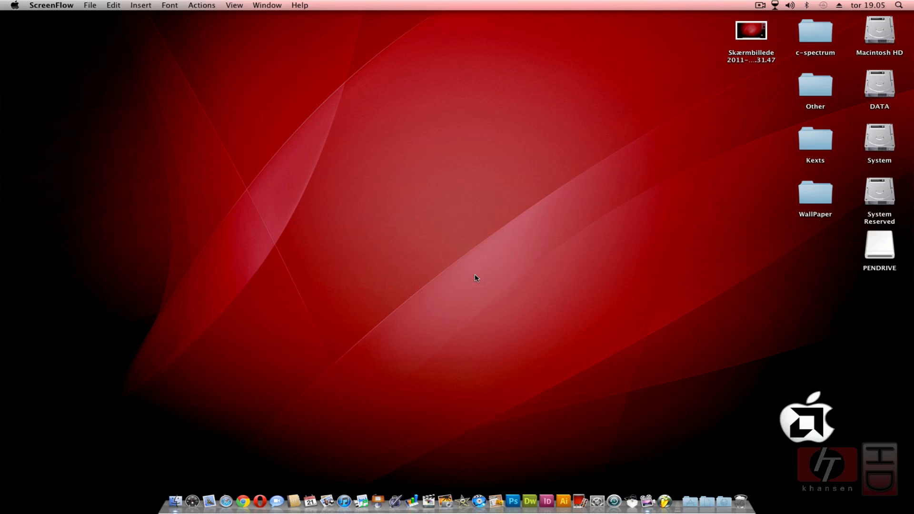
mouse_move(216, 485)
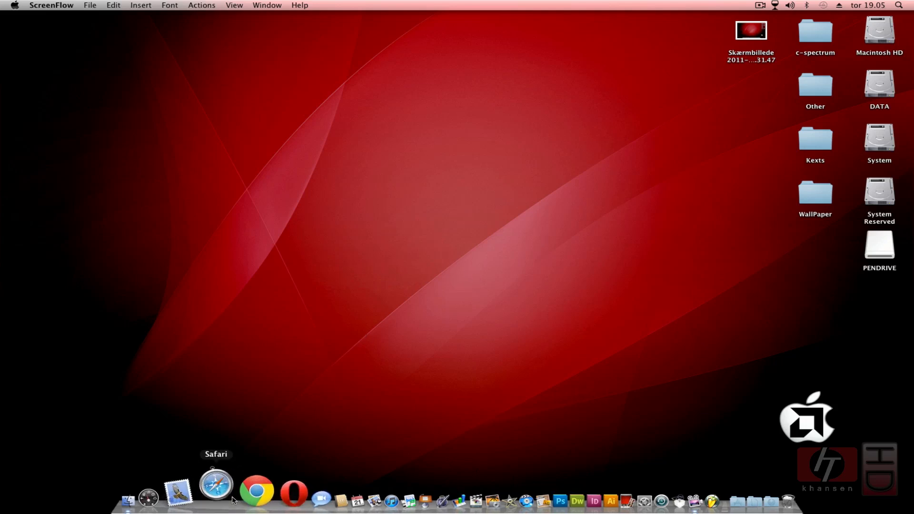
Launch Safari and search Google for 'winebottler' via the suggestion.
left_click(215, 483)
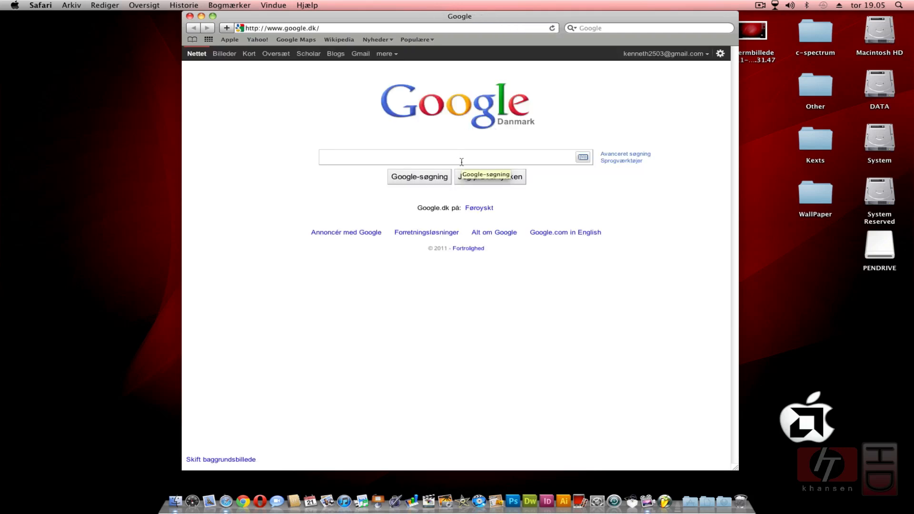
type("winebo")
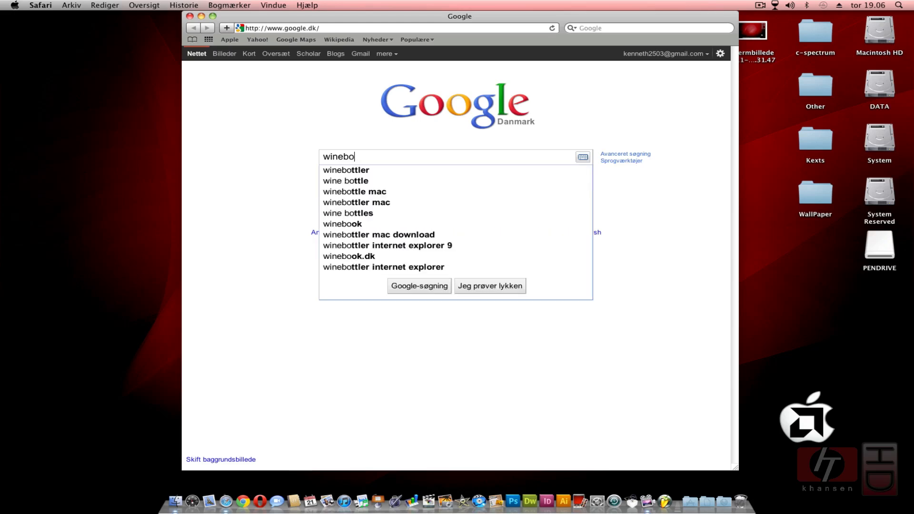
left_click(346, 169)
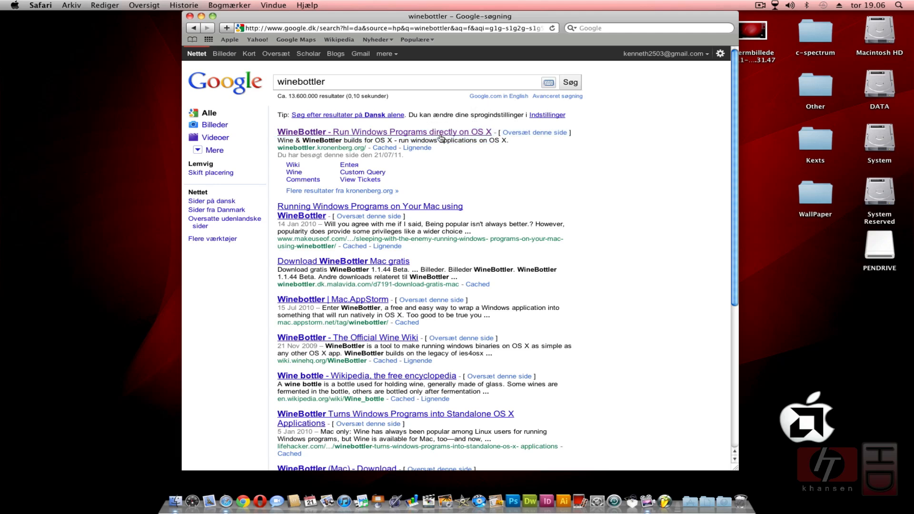
Go to the WineBottler homepage at winebottler.kronenberg.org from the first result.
left_click(384, 132)
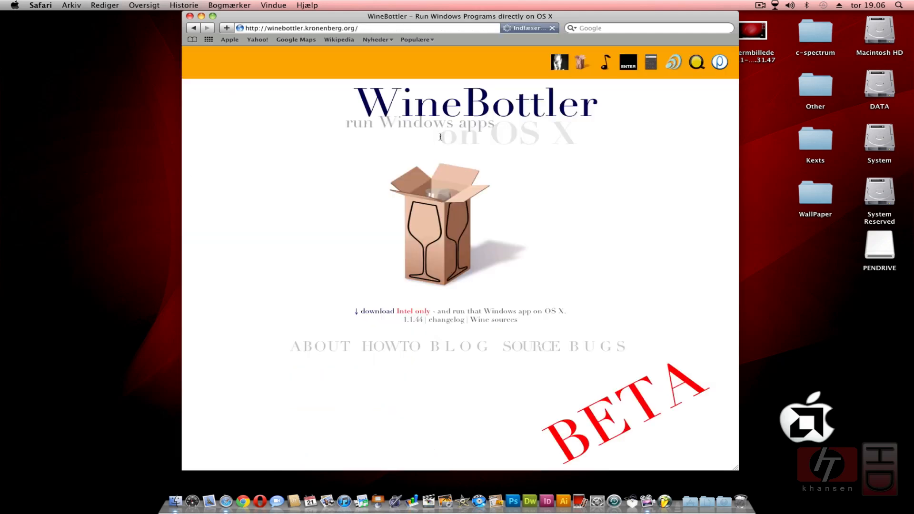
mouse_move(446, 255)
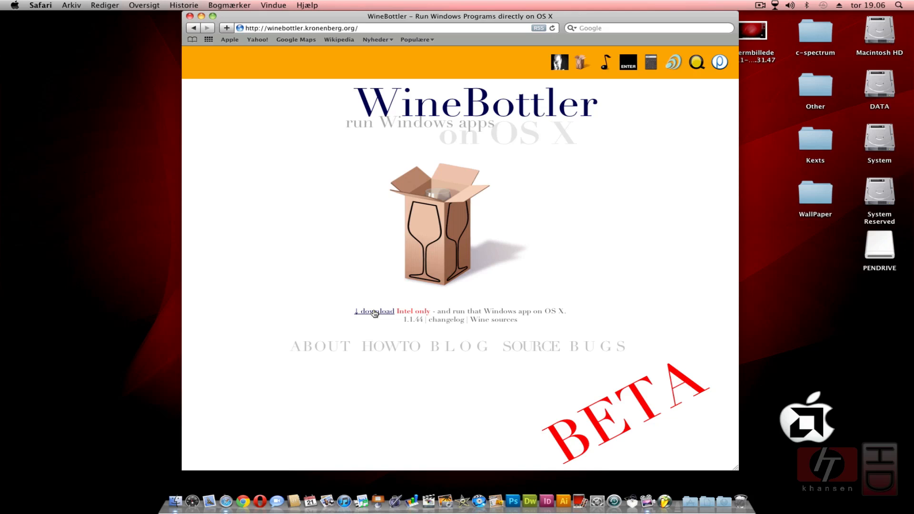
mouse_move(411, 320)
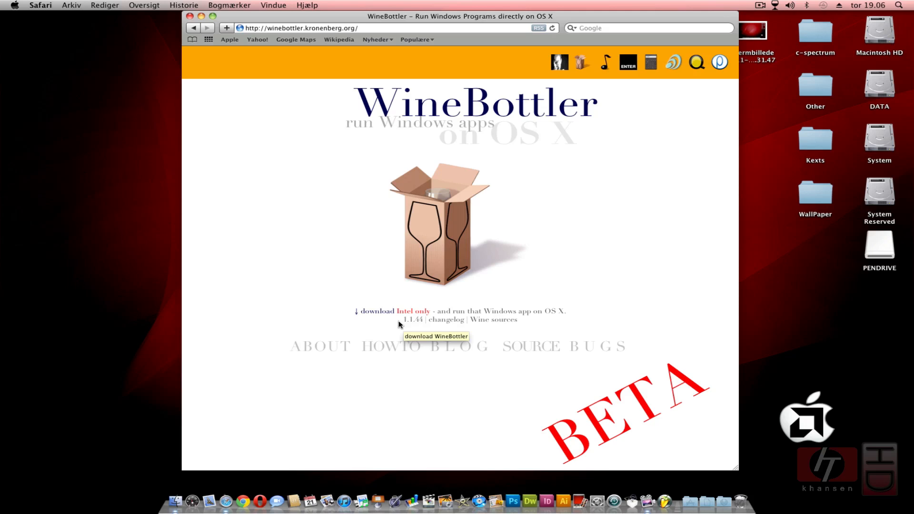
mouse_move(340, 317)
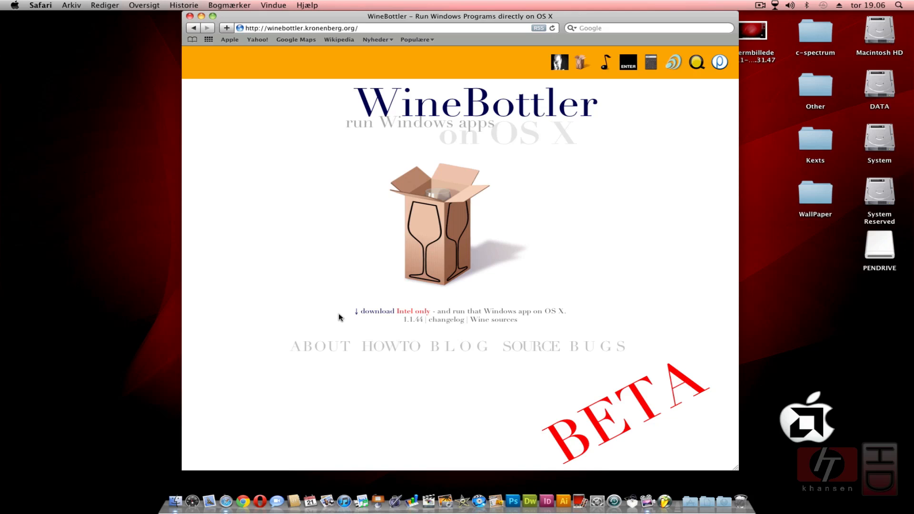
mouse_move(412, 311)
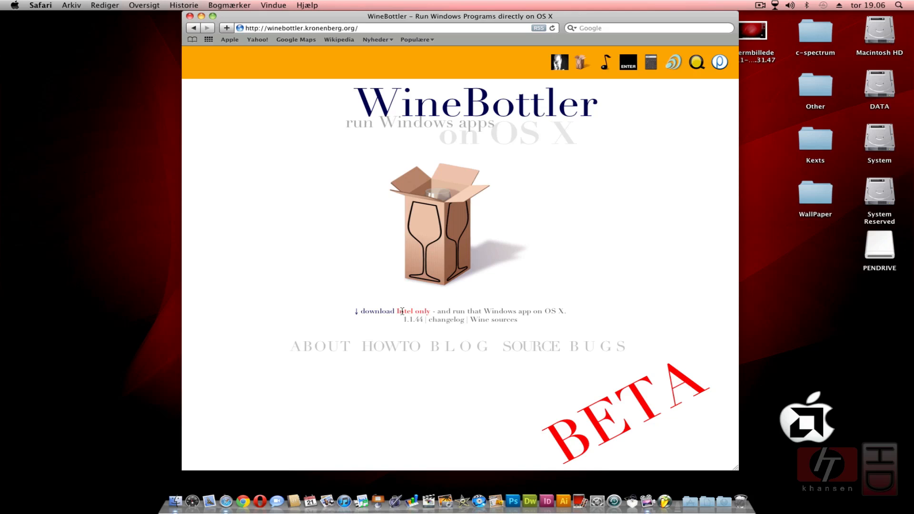
mouse_move(400, 311)
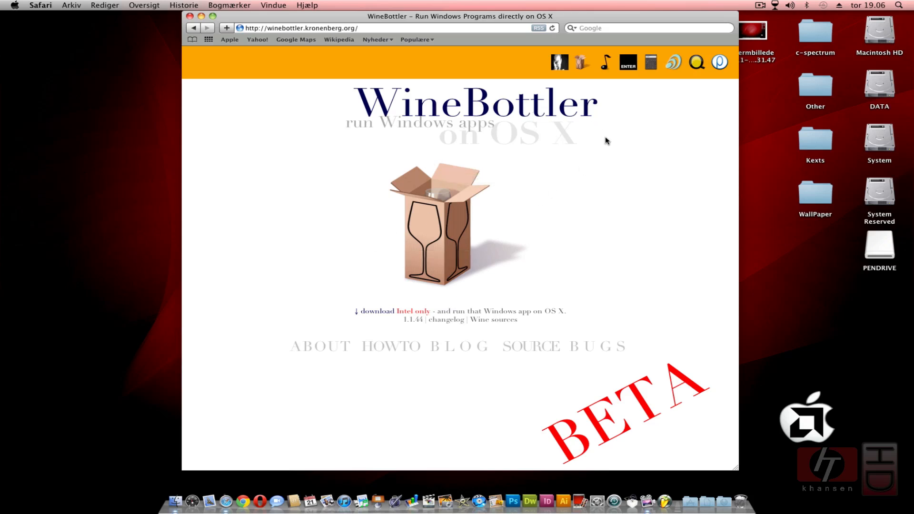
mouse_move(613, 150)
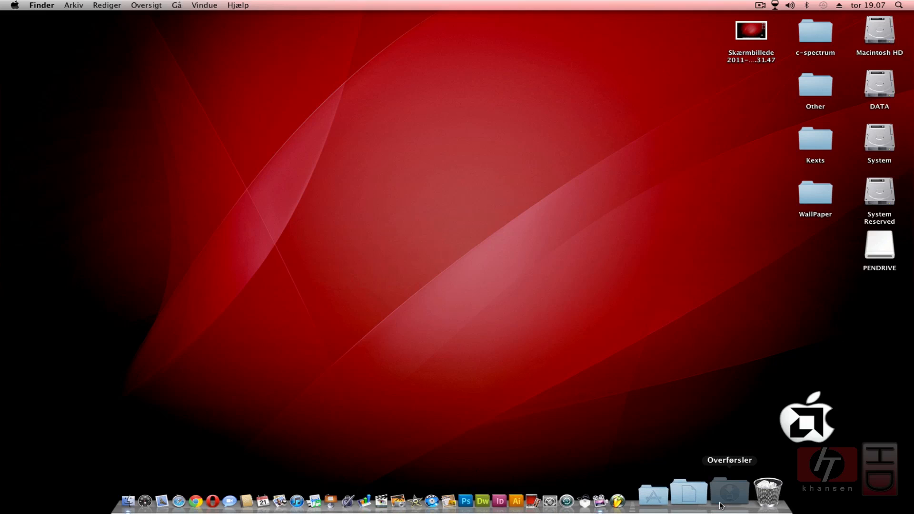
Mount the WineBottler Combo dmg from Downloads and copy Wine and WineBottler to Applications.
left_click(729, 493)
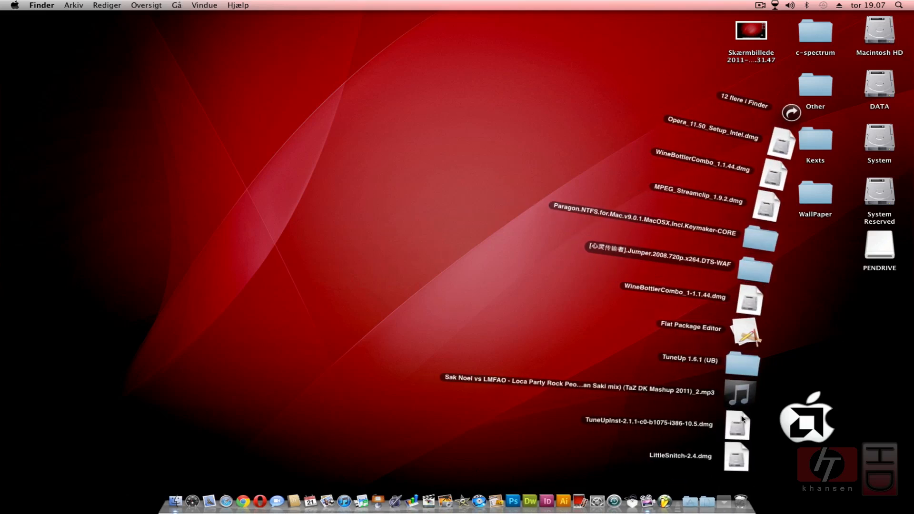
mouse_move(753, 300)
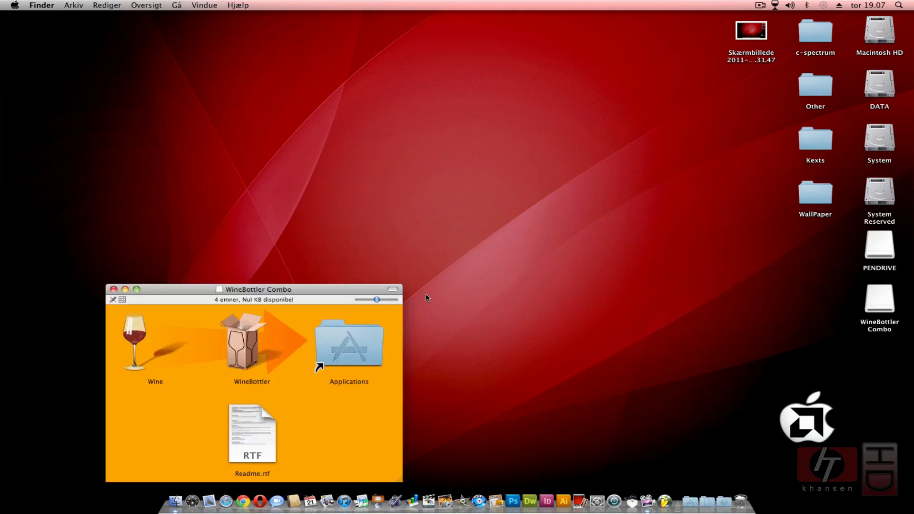
left_click_drag(257, 289, 343, 196)
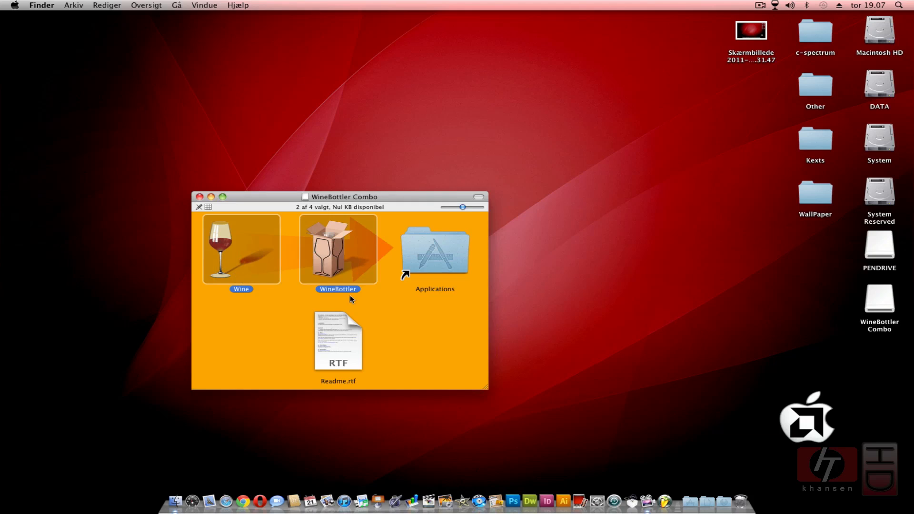
left_click_drag(338, 249, 434, 249)
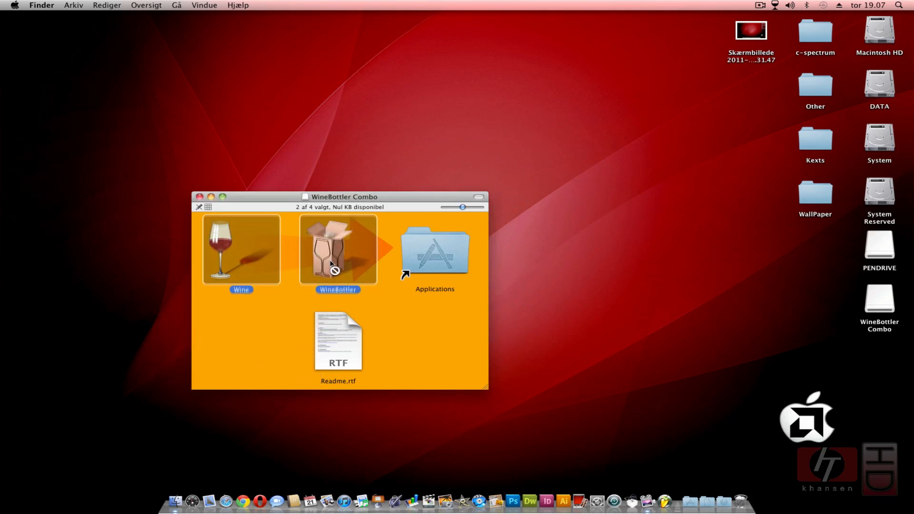
left_click(200, 196)
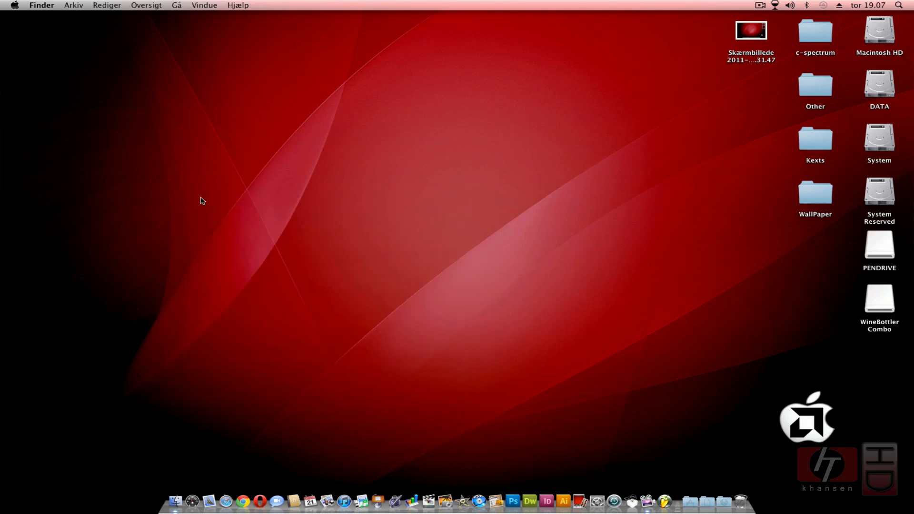
mouse_move(685, 432)
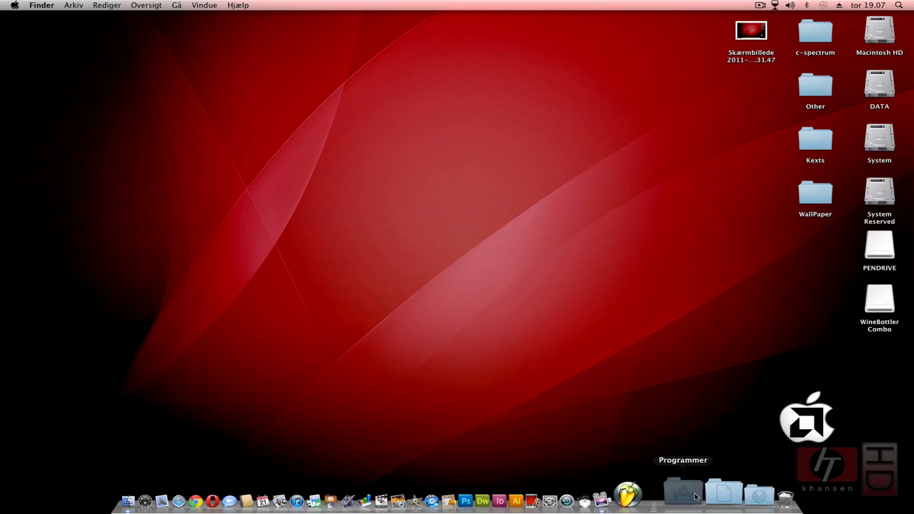
Launch WineBottler through Spotlight and show its prefix manager listing FL Studio 10 (Working copy).
left_click(682, 495)
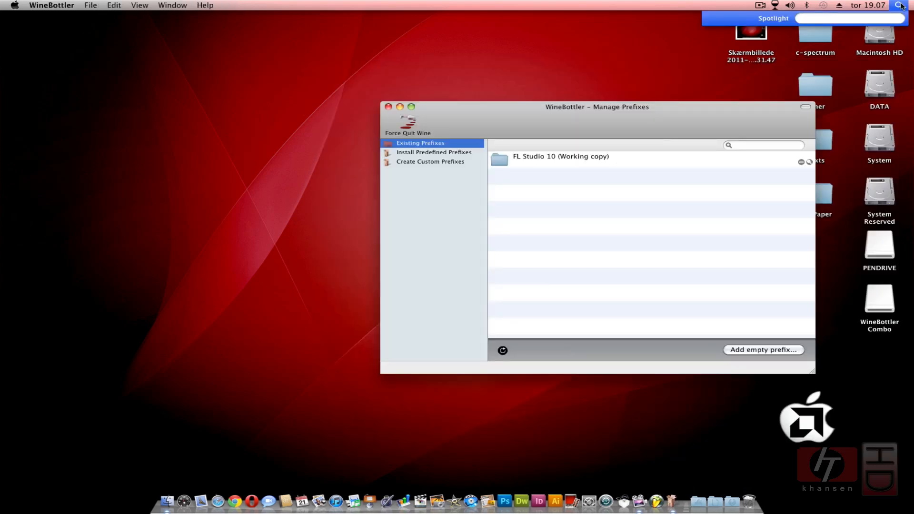
type("win")
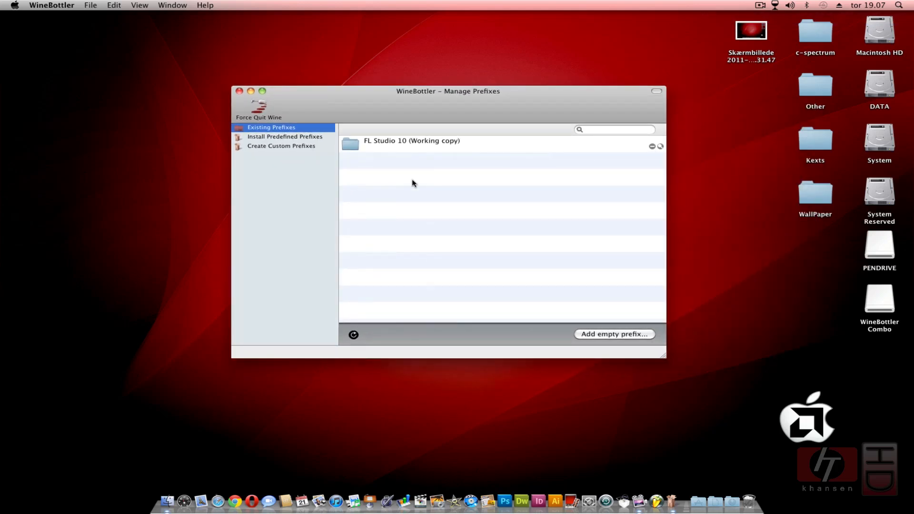
left_click(411, 140)
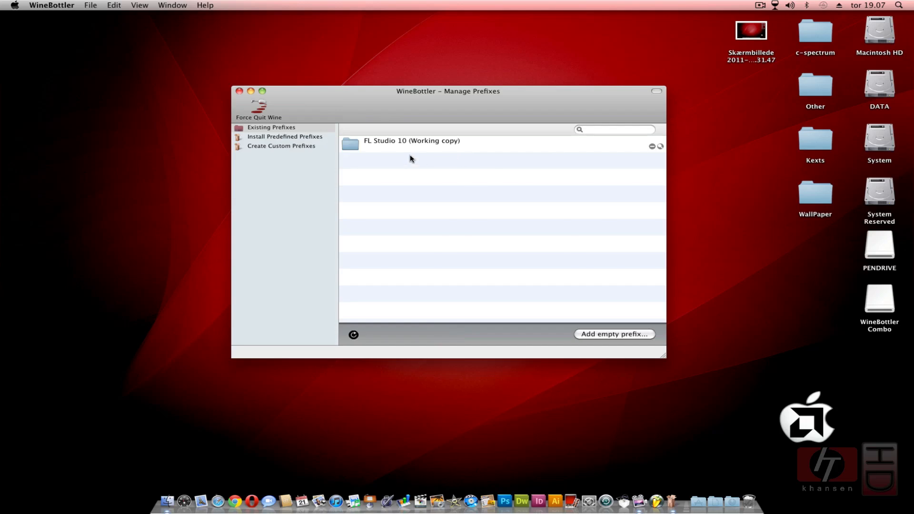
left_click(285, 136)
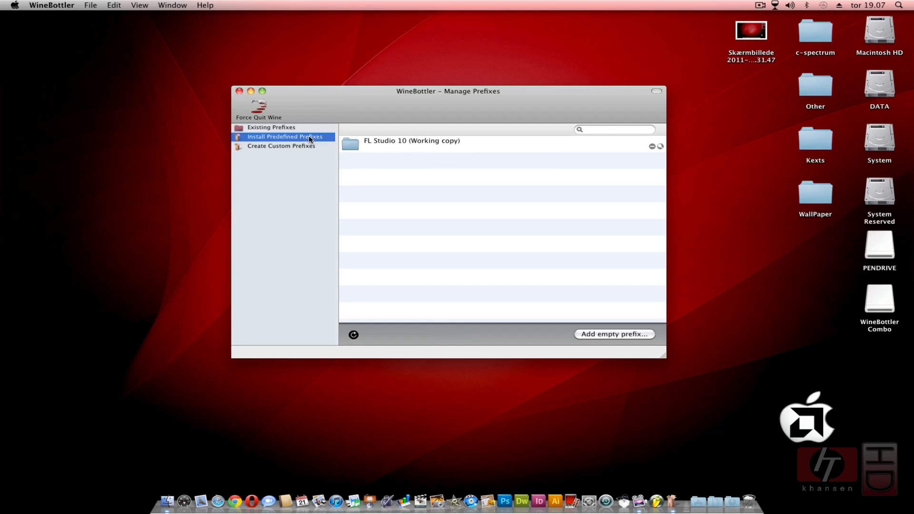
Browse the predefined prefixes, highlighting Internet Explorer 6, Winamp lite and Internet Explorer 8.
left_click(284, 136)
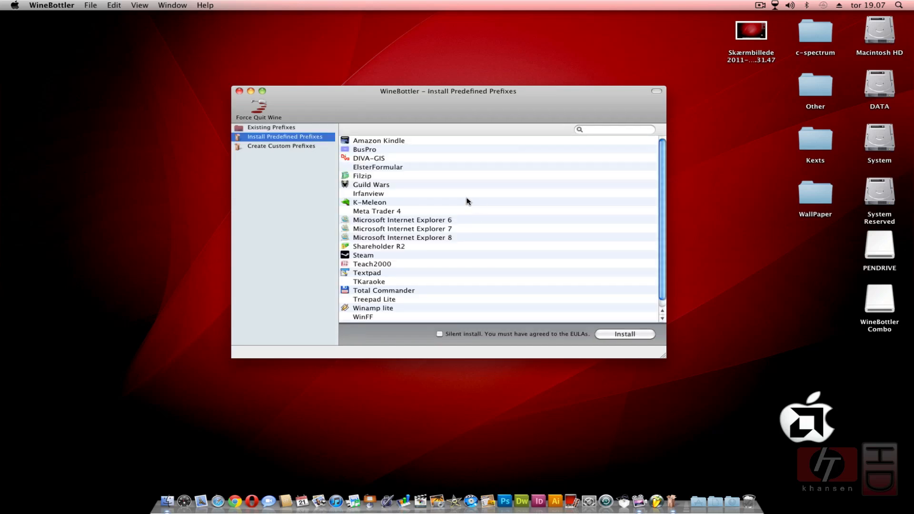
mouse_move(443, 210)
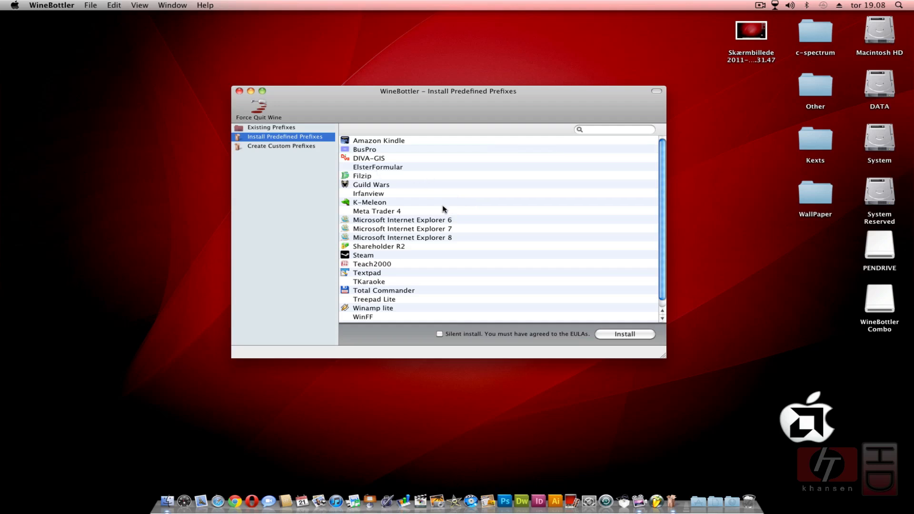
left_click(402, 220)
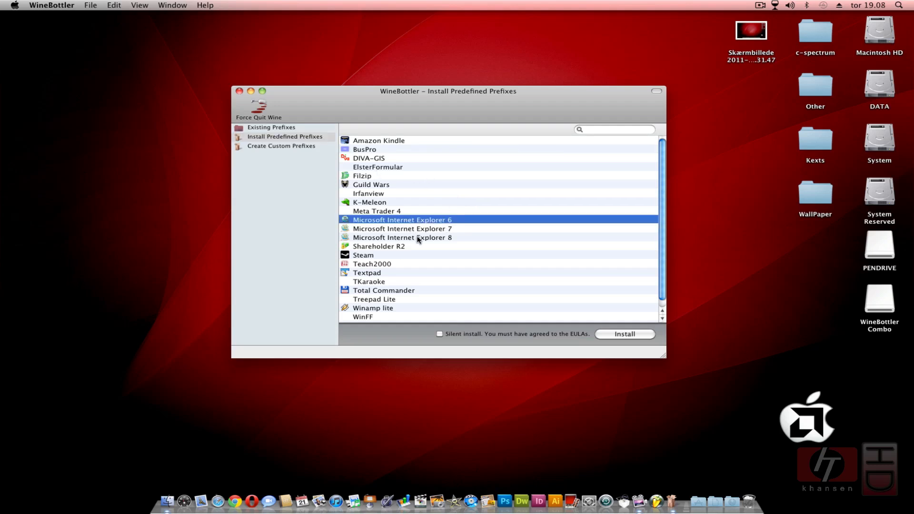
left_click(374, 308)
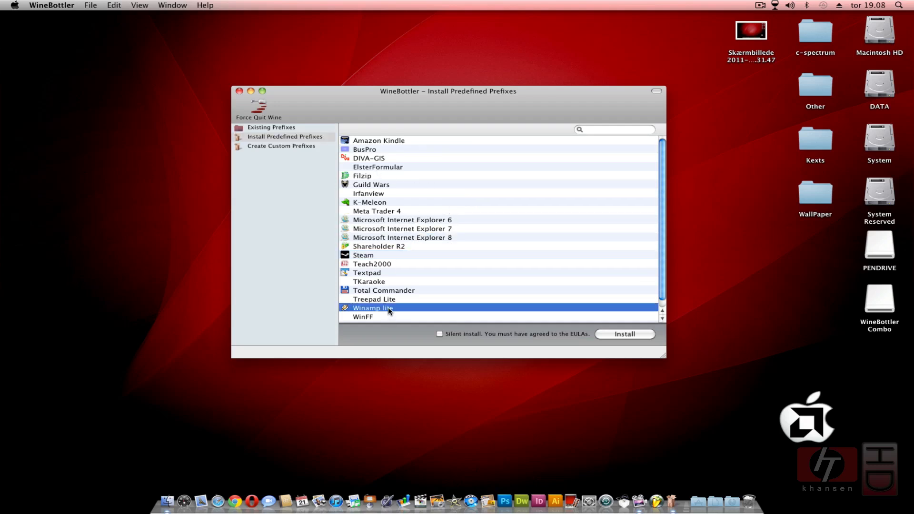
mouse_move(434, 262)
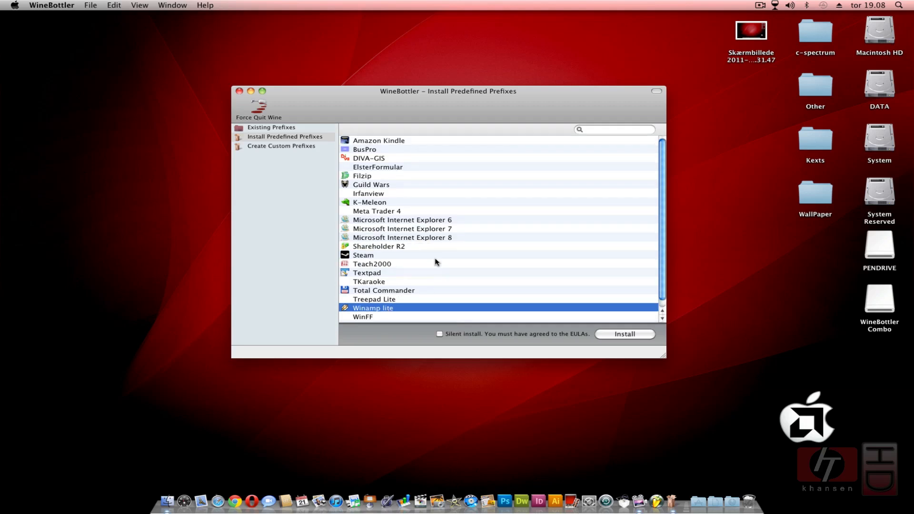
mouse_move(519, 176)
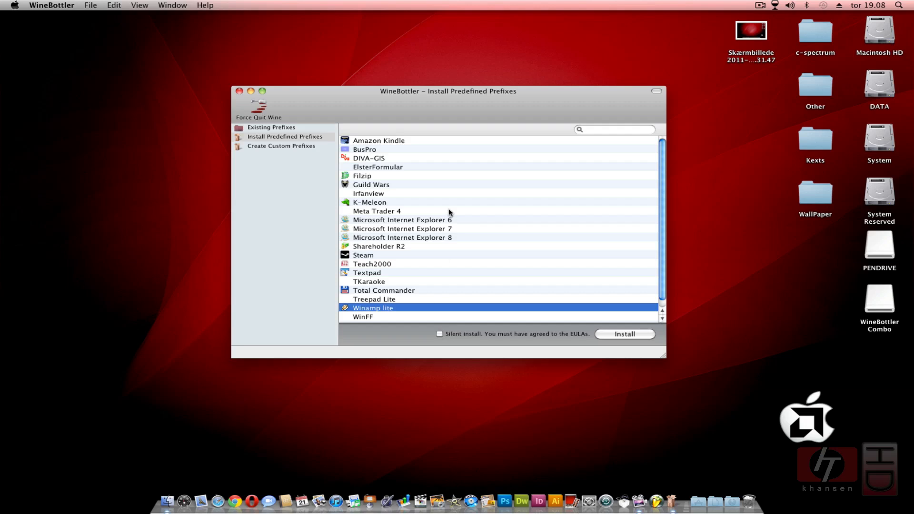
mouse_move(431, 226)
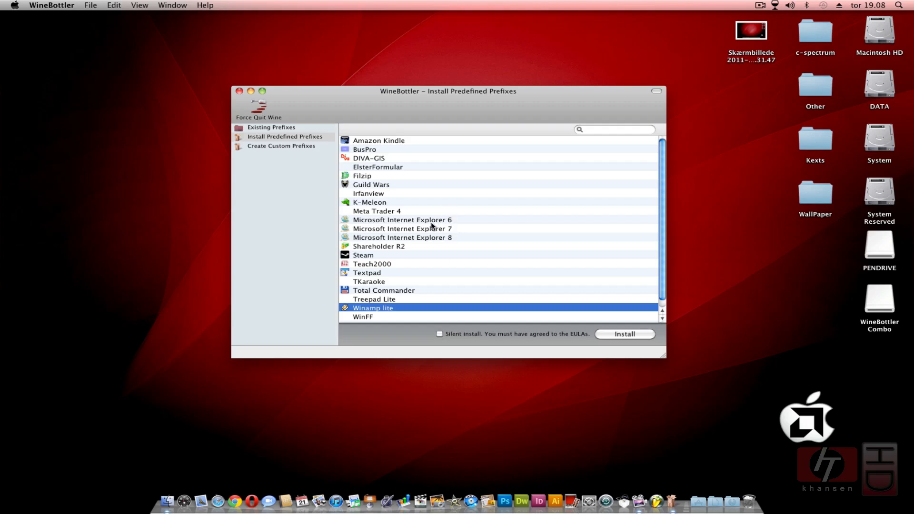
left_click(401, 237)
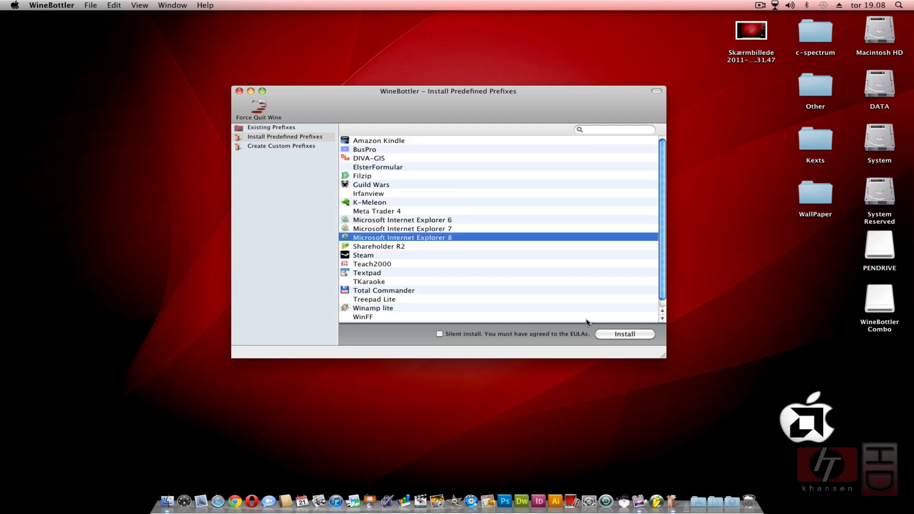
mouse_move(560, 265)
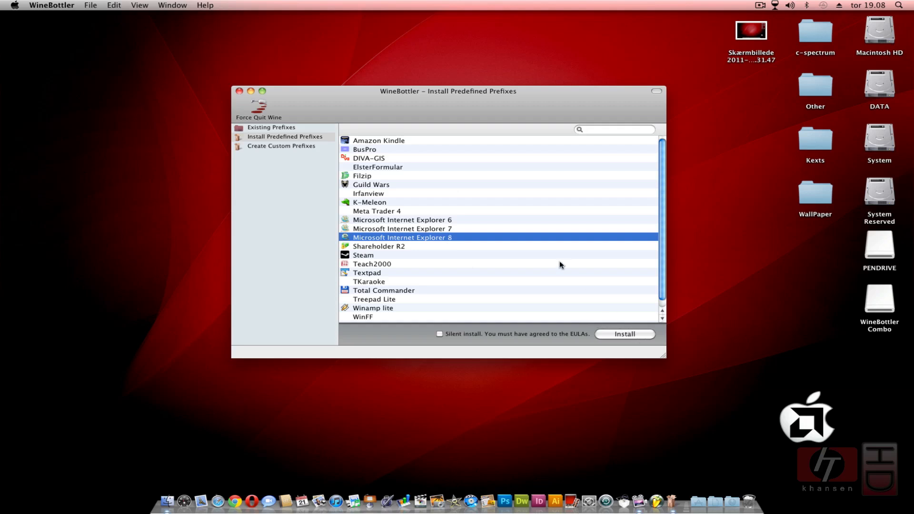
mouse_move(440, 109)
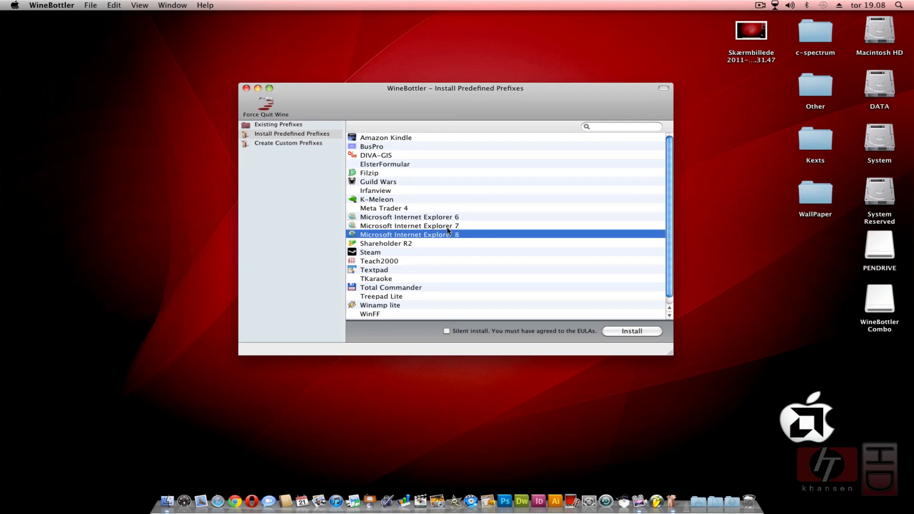
mouse_move(454, 233)
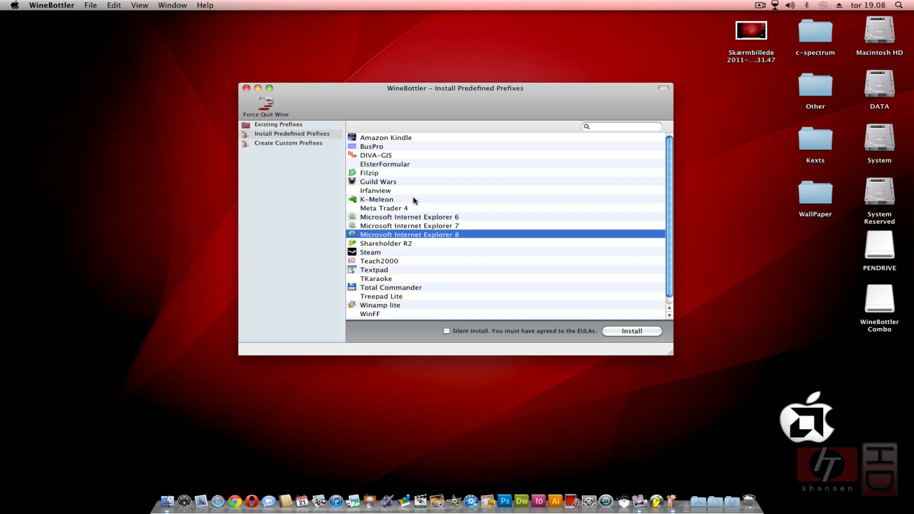
mouse_move(317, 144)
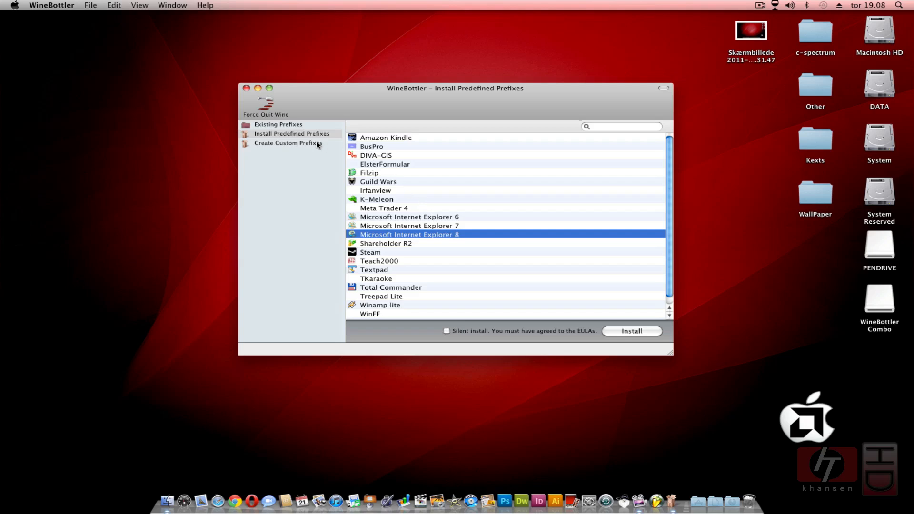
Switch to Create Custom Prefixes and bring up the Install File chooser.
left_click(288, 143)
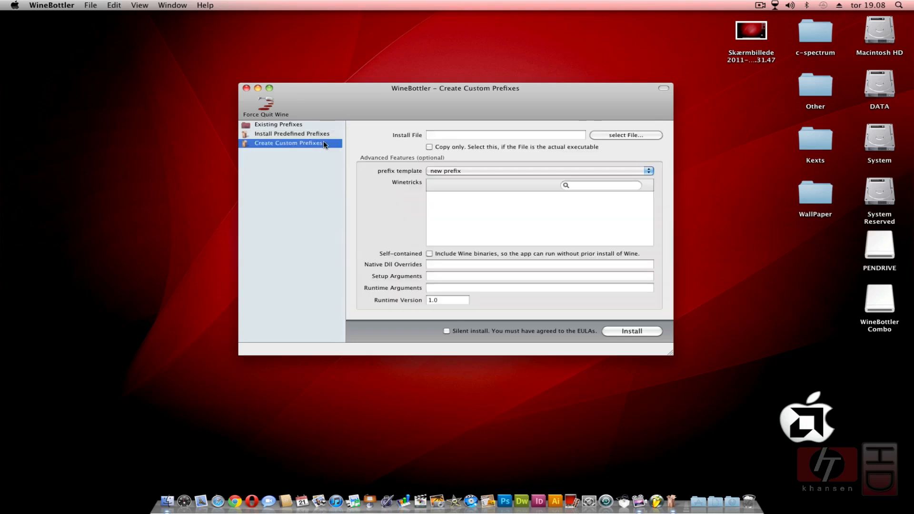
mouse_move(563, 153)
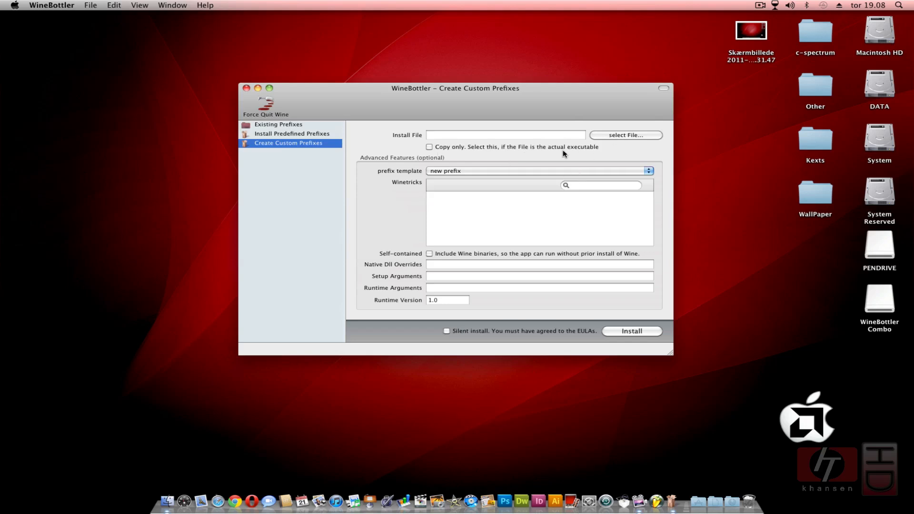
mouse_move(526, 162)
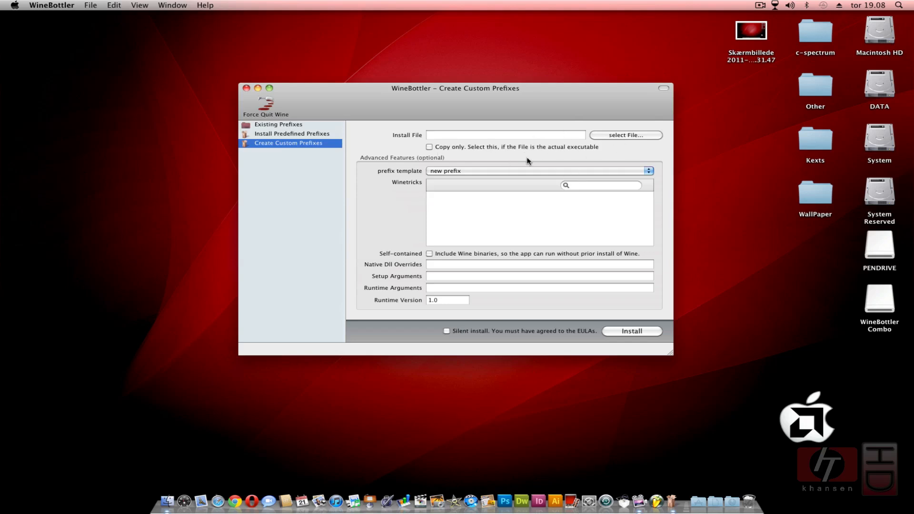
left_click(624, 135)
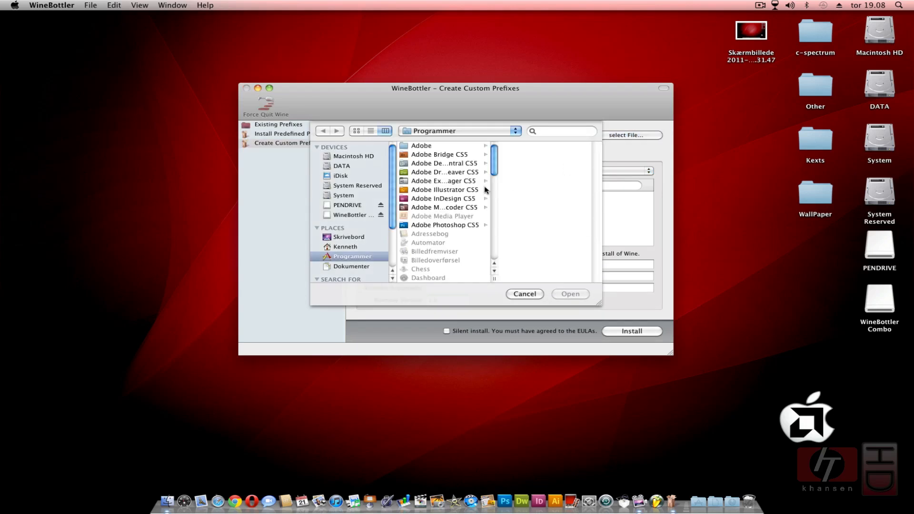
mouse_move(344, 206)
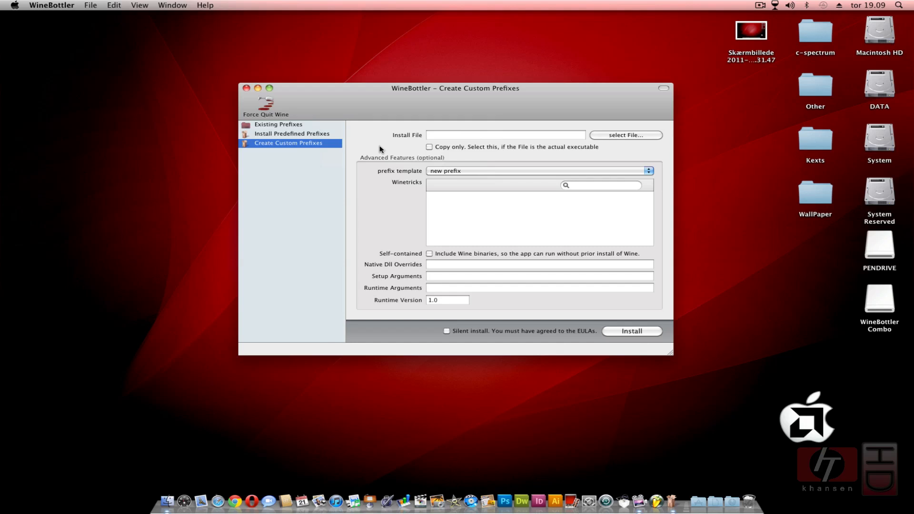
mouse_move(283, 96)
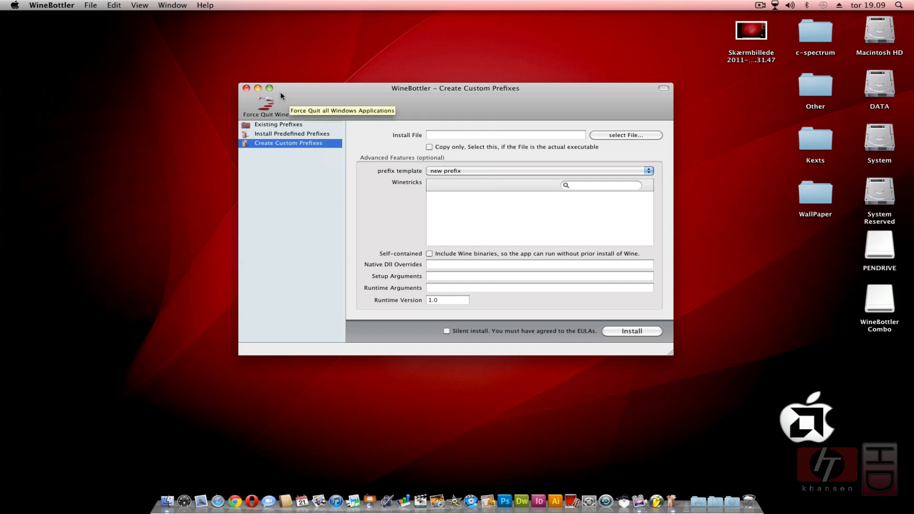
mouse_move(430, 151)
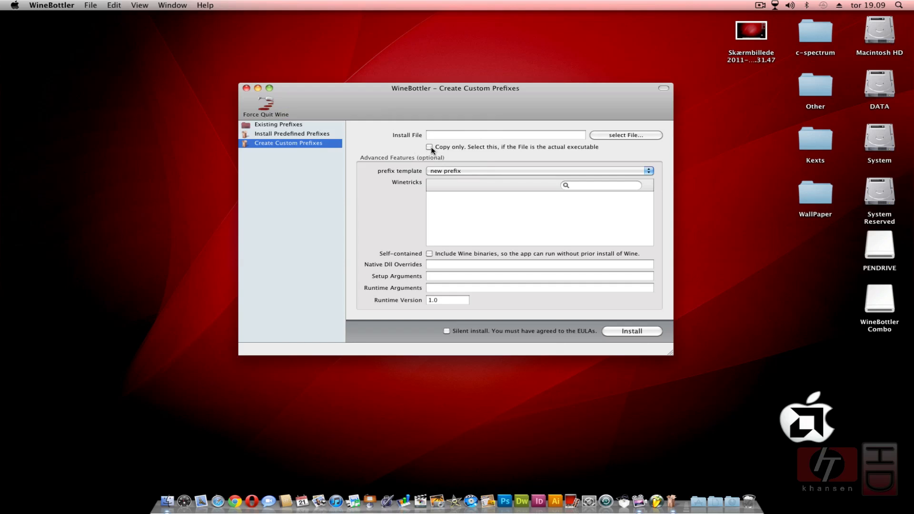
left_click(430, 146)
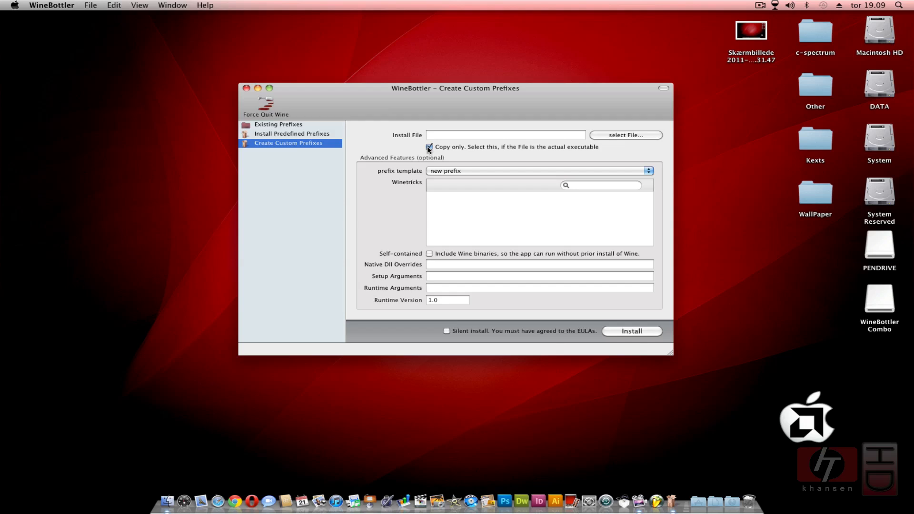
left_click(504, 135)
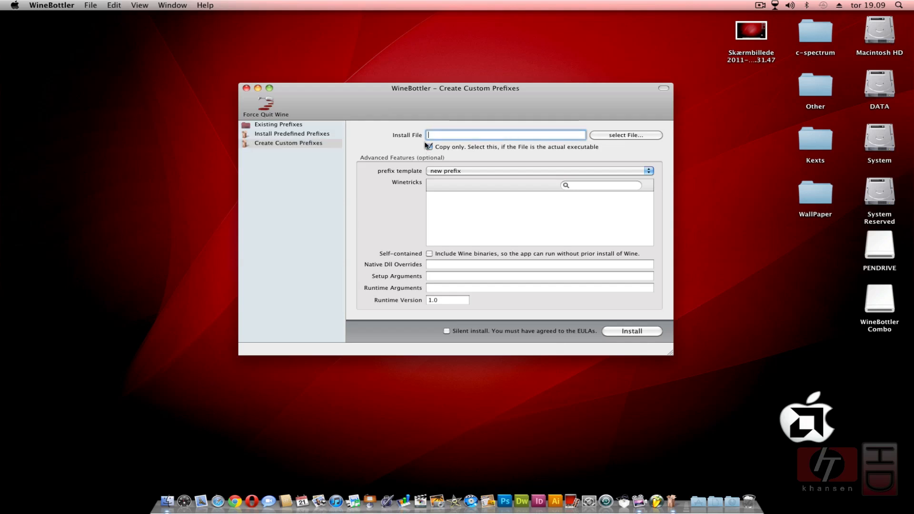
left_click(428, 146)
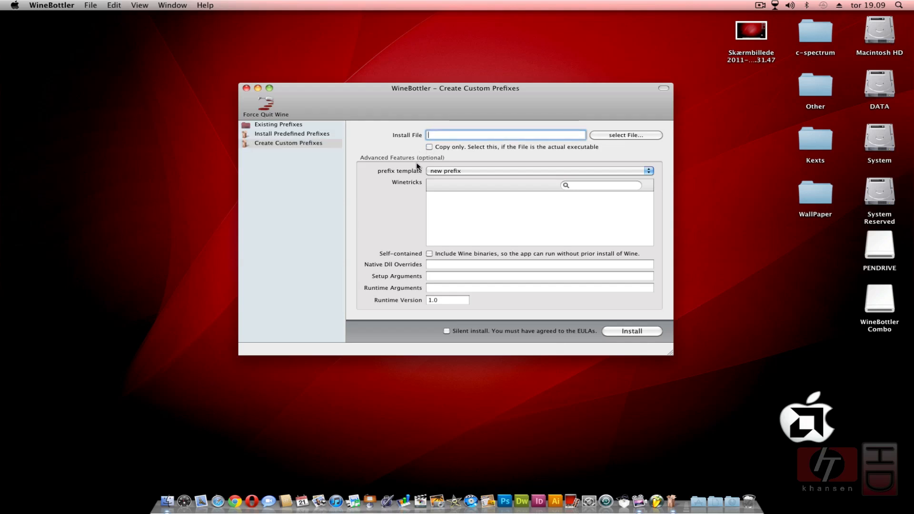
mouse_move(408, 187)
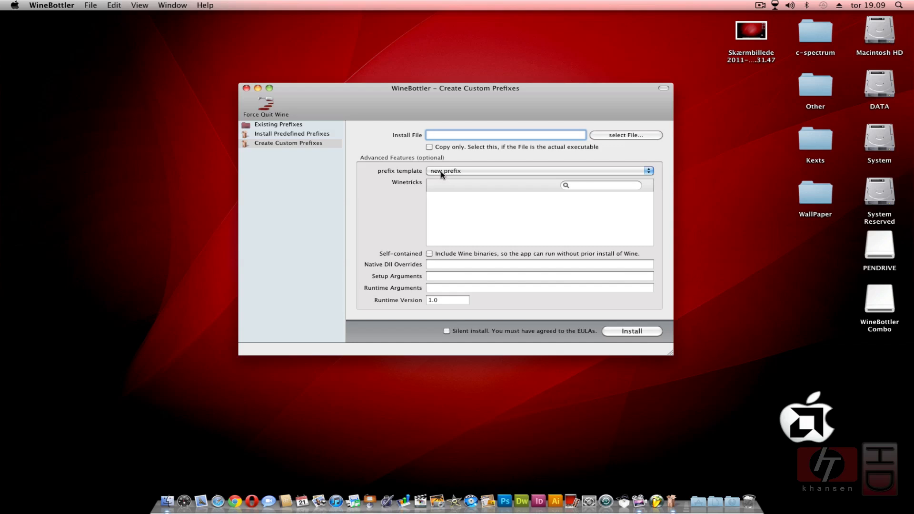
left_click(504, 134)
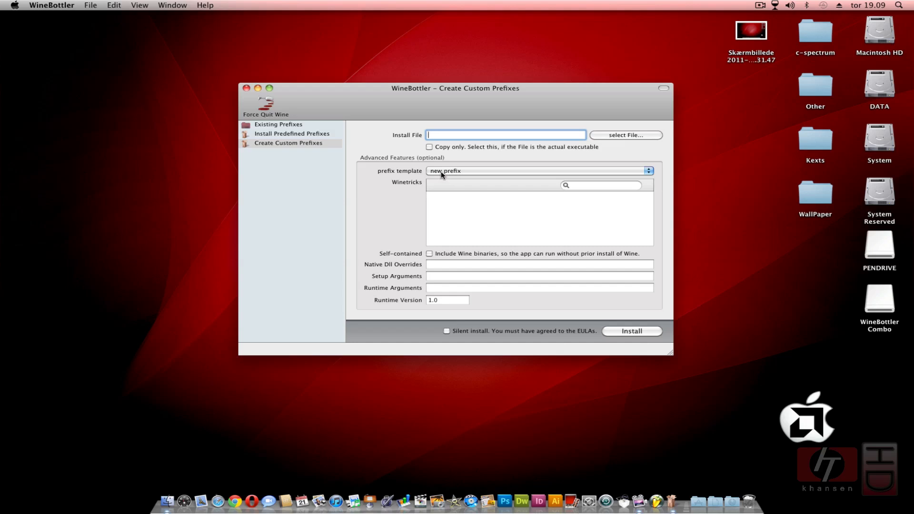
left_click(538, 171)
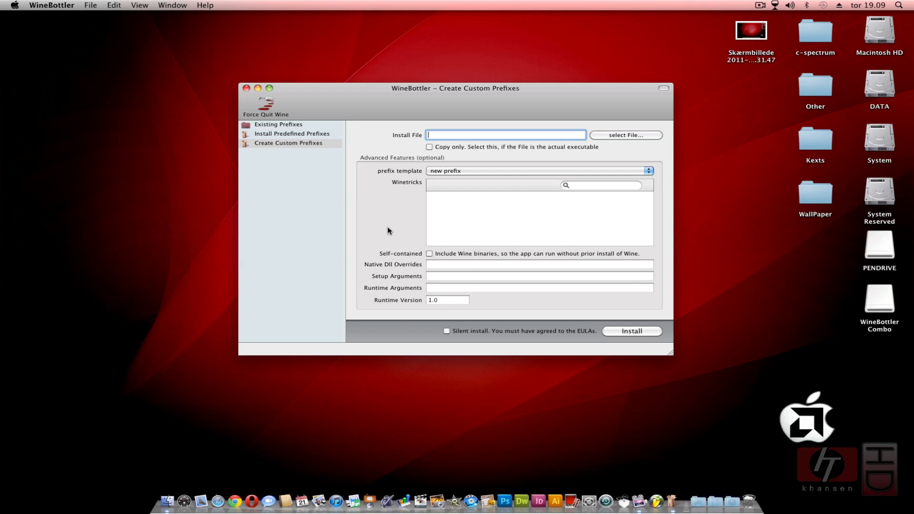
mouse_move(390, 228)
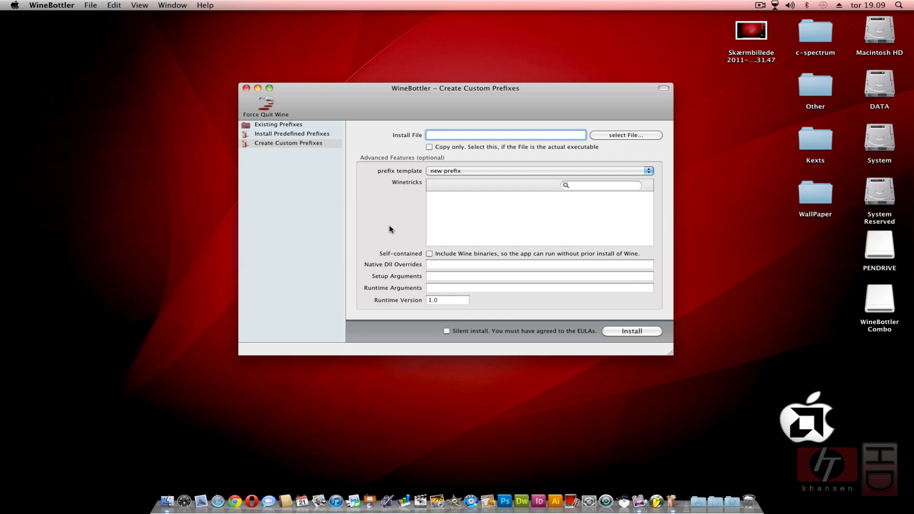
left_click(505, 135)
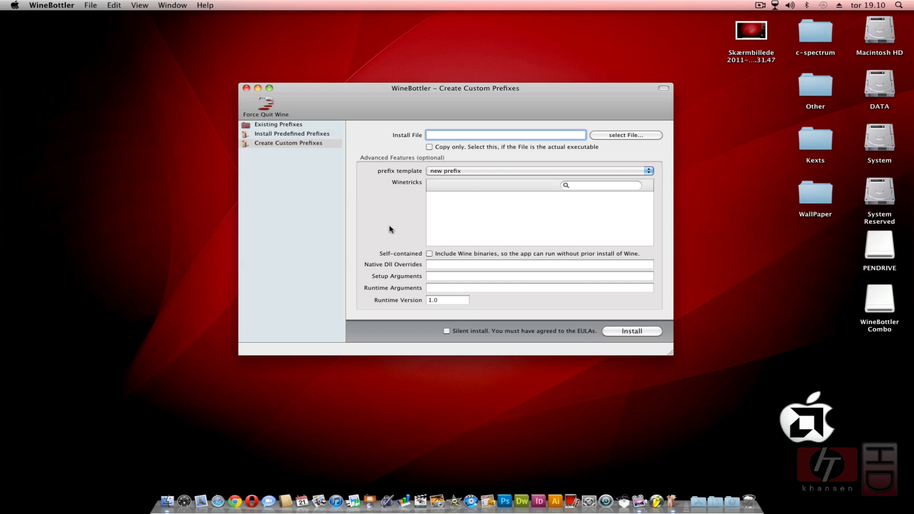
Toggle the Self-contained option on and off, then close the custom prefixes window.
left_click(505, 135)
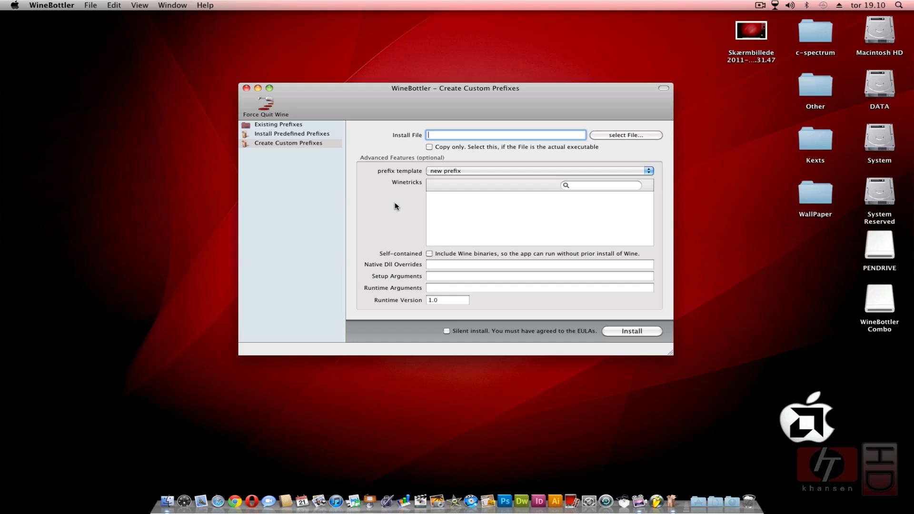
mouse_move(430, 259)
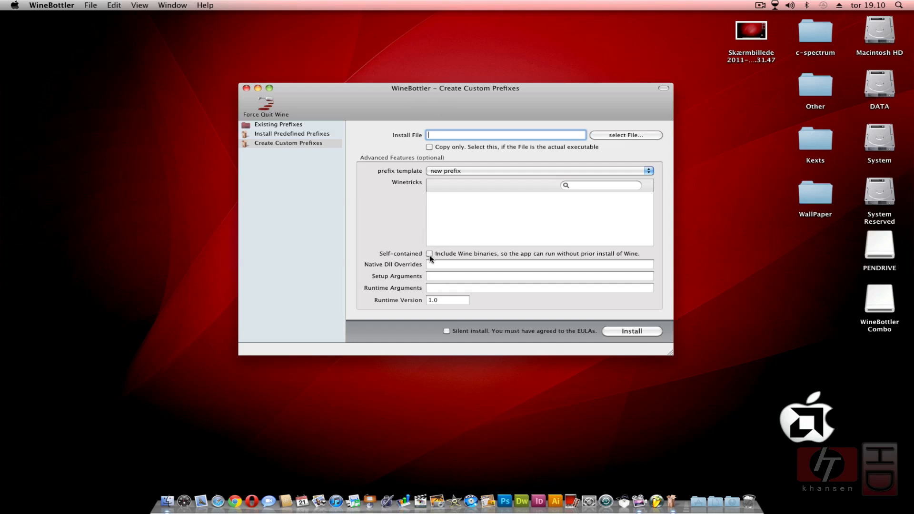
left_click(429, 254)
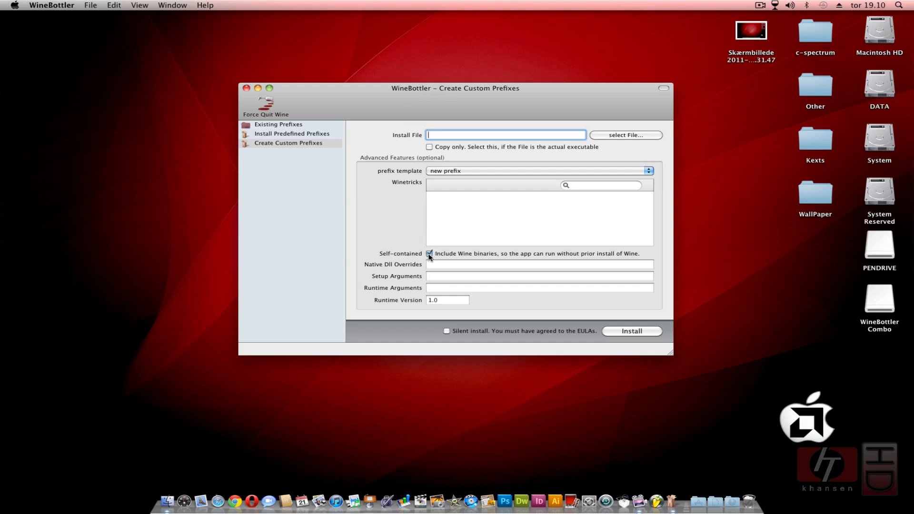
left_click(429, 253)
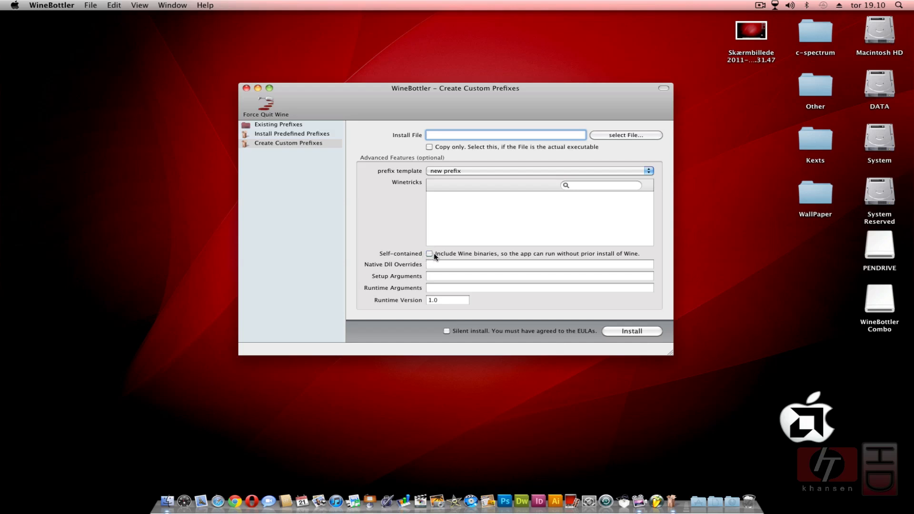
mouse_move(411, 210)
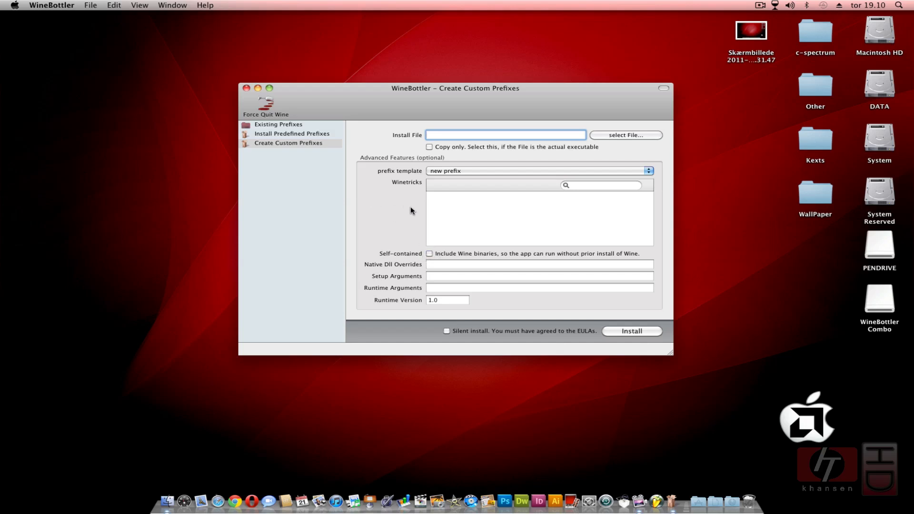
left_click(506, 134)
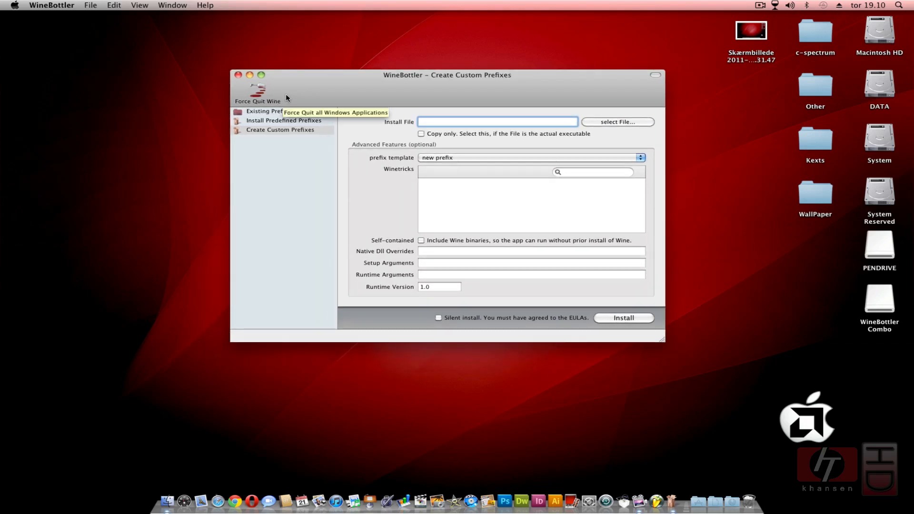
mouse_move(363, 96)
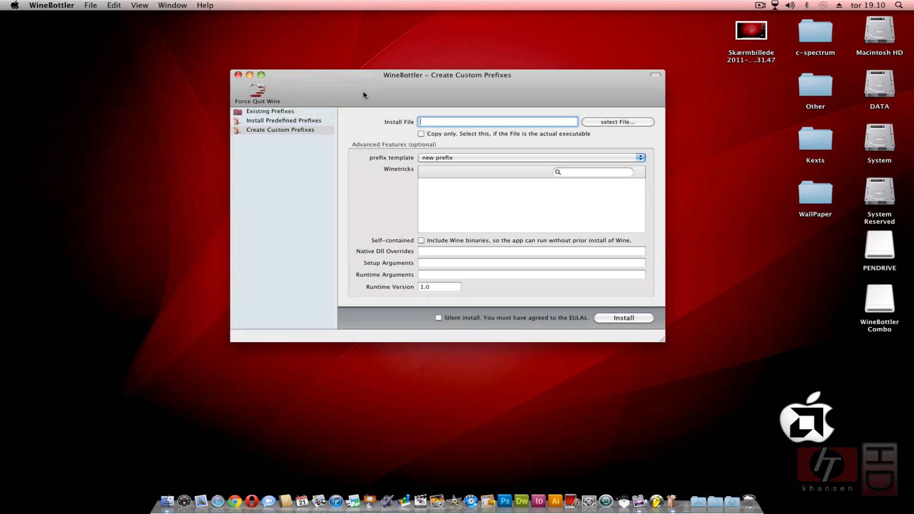
left_click(237, 75)
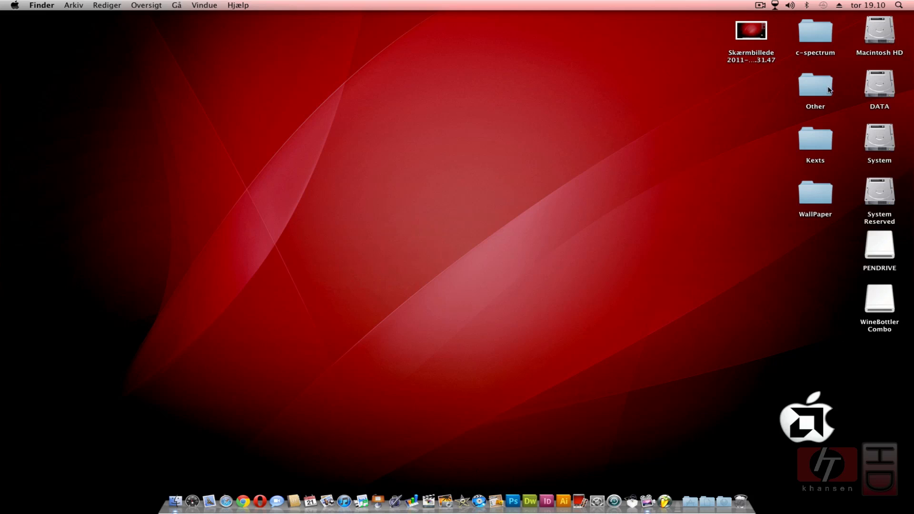
Launch FL_Studio_9.exe from the desktop's Other folder, bringing up Wine's open prompt.
double_click(815, 85)
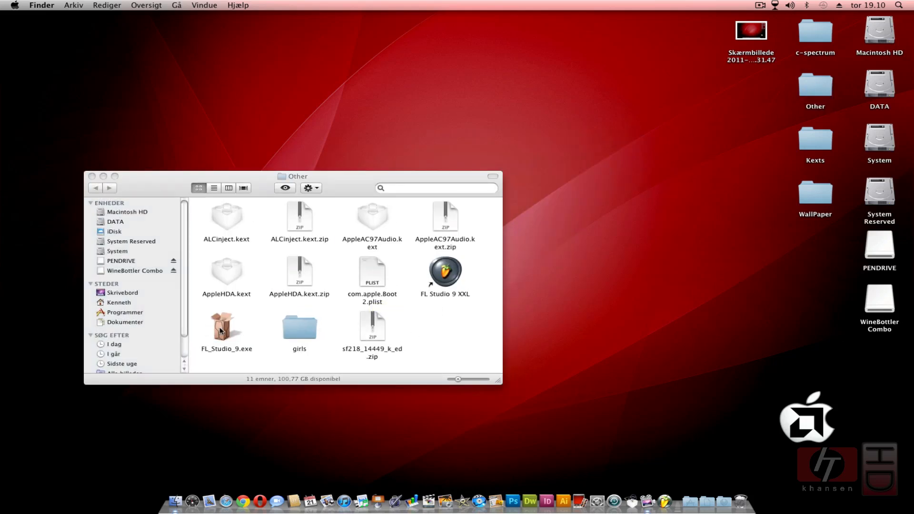
double_click(226, 327)
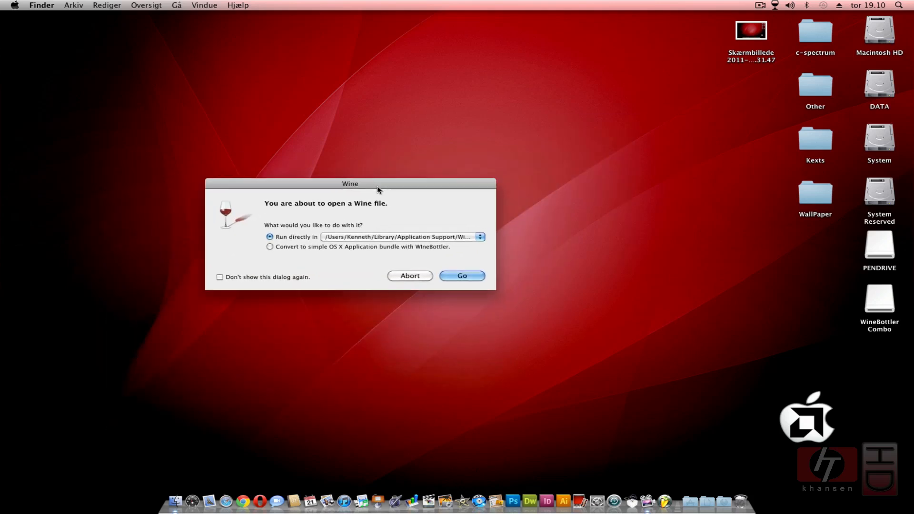
left_click_drag(350, 183, 302, 231)
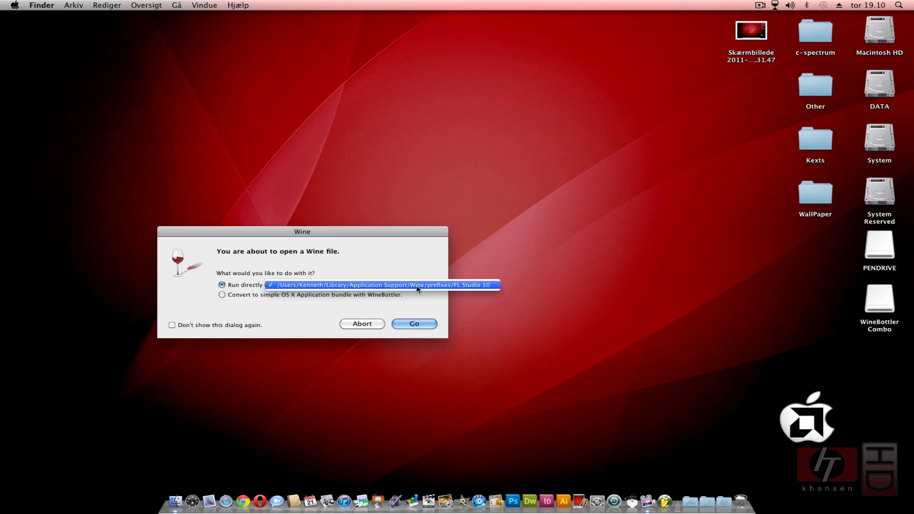
mouse_move(472, 288)
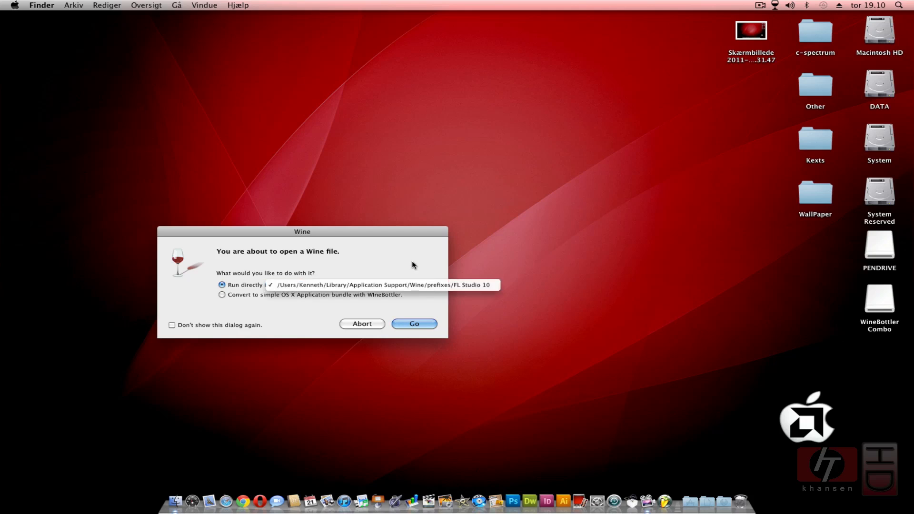
left_click(221, 294)
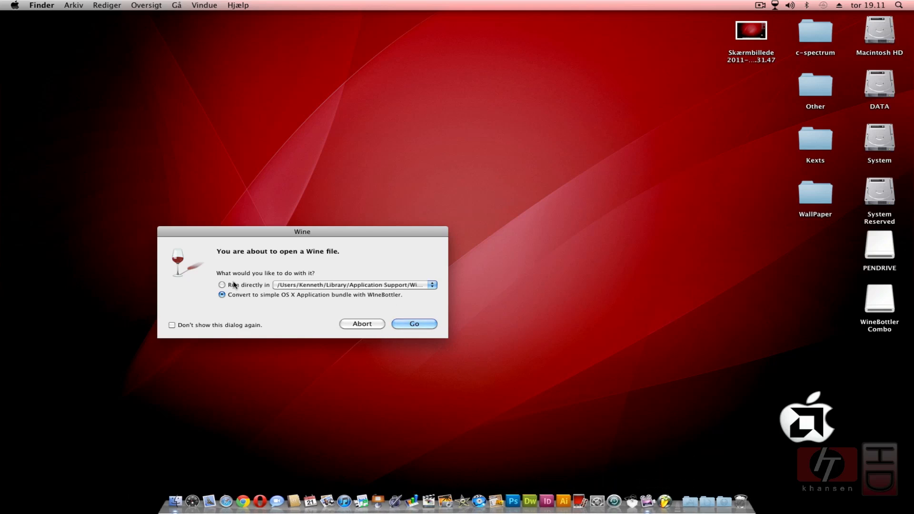
left_click(221, 285)
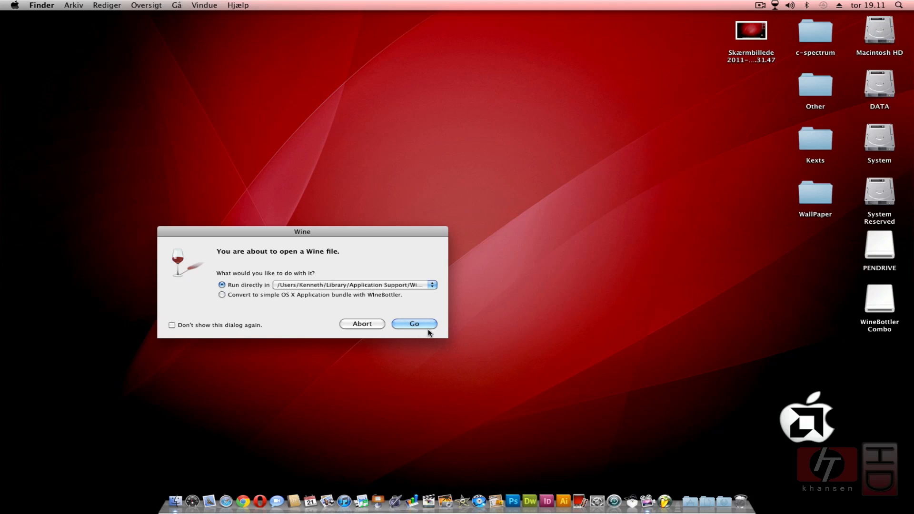
Confirm Go in Wine's prompt to run the FL Studio 9 installer.
left_click(413, 324)
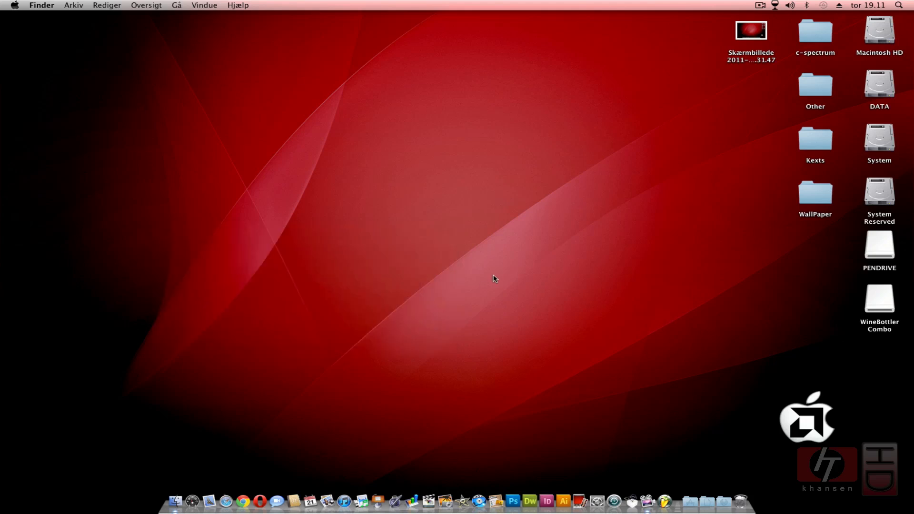
mouse_move(521, 266)
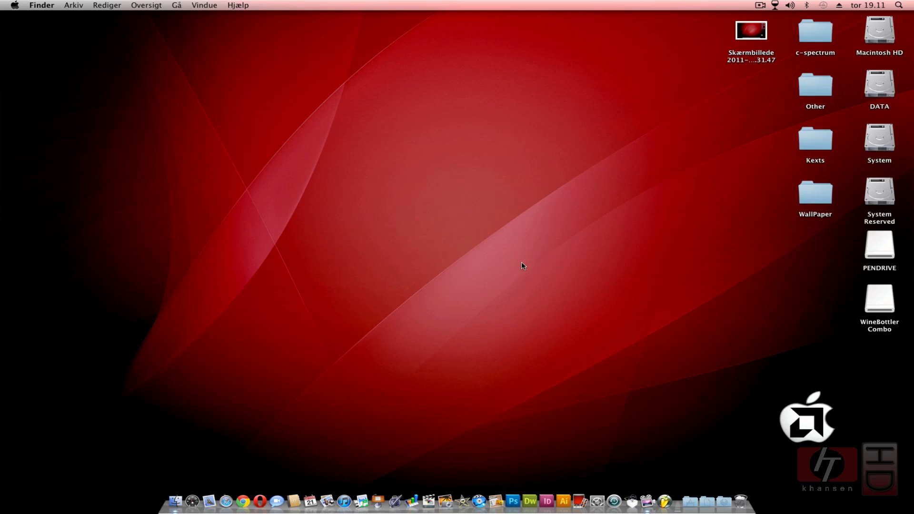
mouse_move(495, 265)
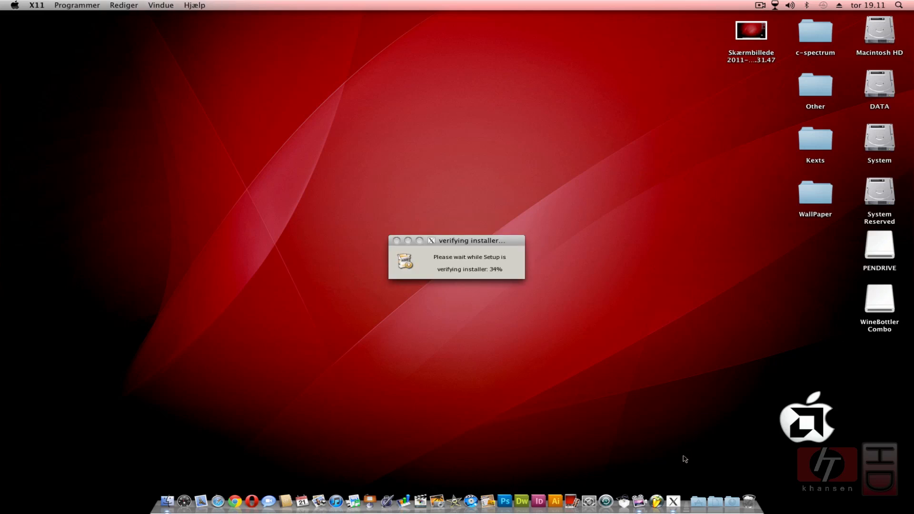
mouse_move(509, 302)
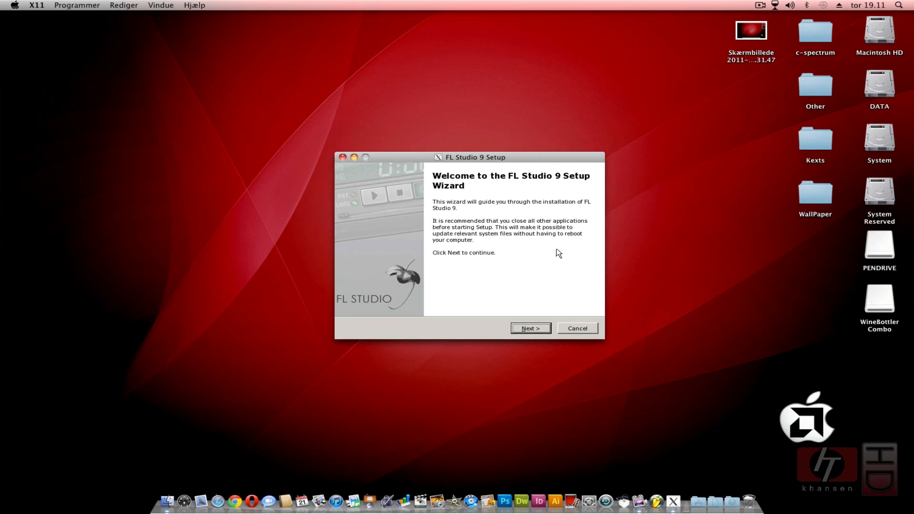
mouse_move(554, 265)
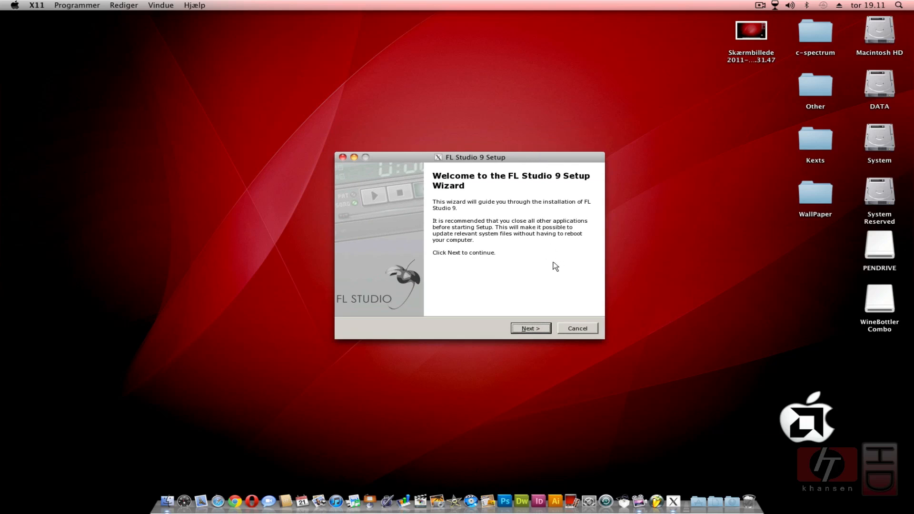